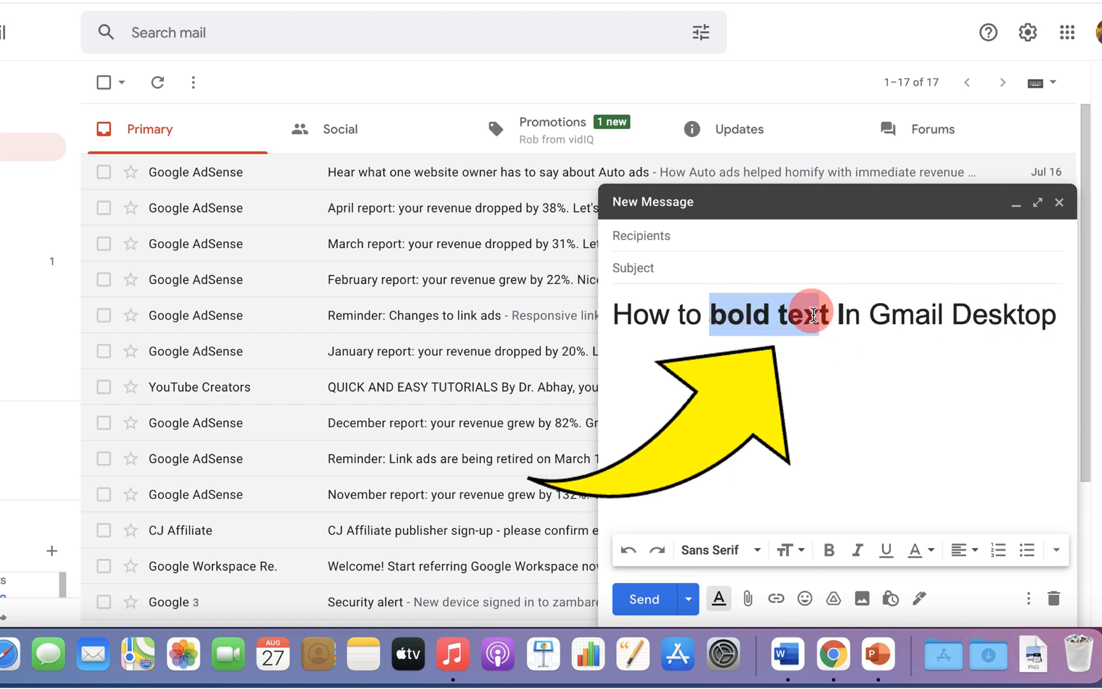
# Select the 'How to bold text In Gmail Desktop' line in the message body.
pyautogui.click(828, 550)
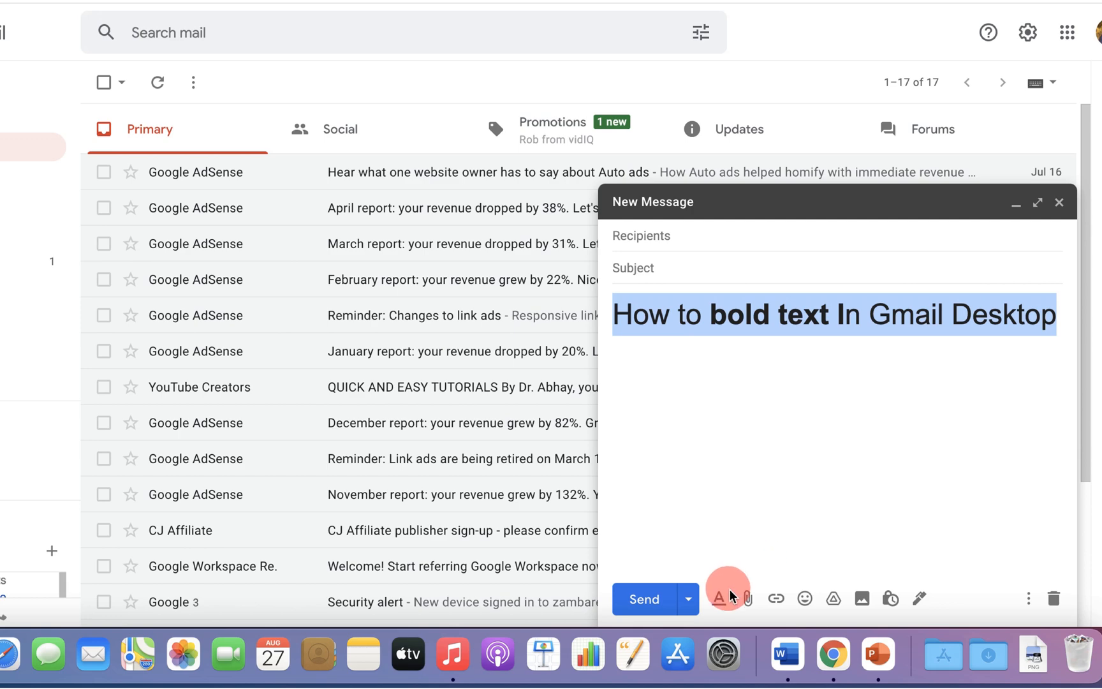
pyautogui.moveTo(718, 598)
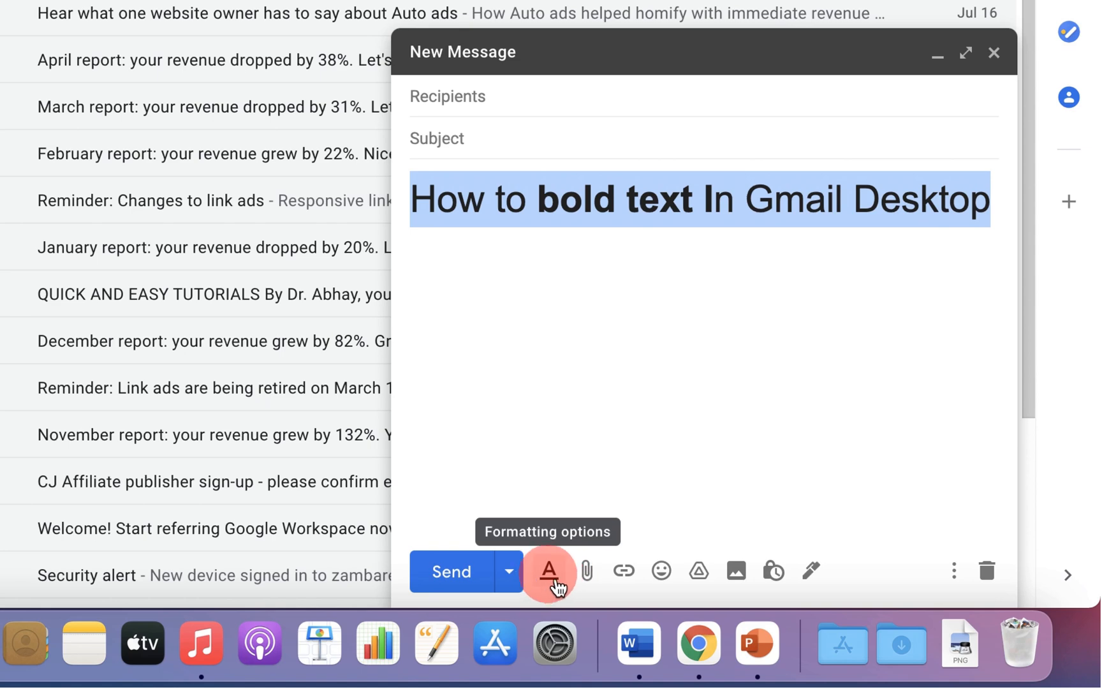
# Bold the 'How to bold text In Gmail Desktop' line, then unbold it to plain text.
pyautogui.click(550, 571)
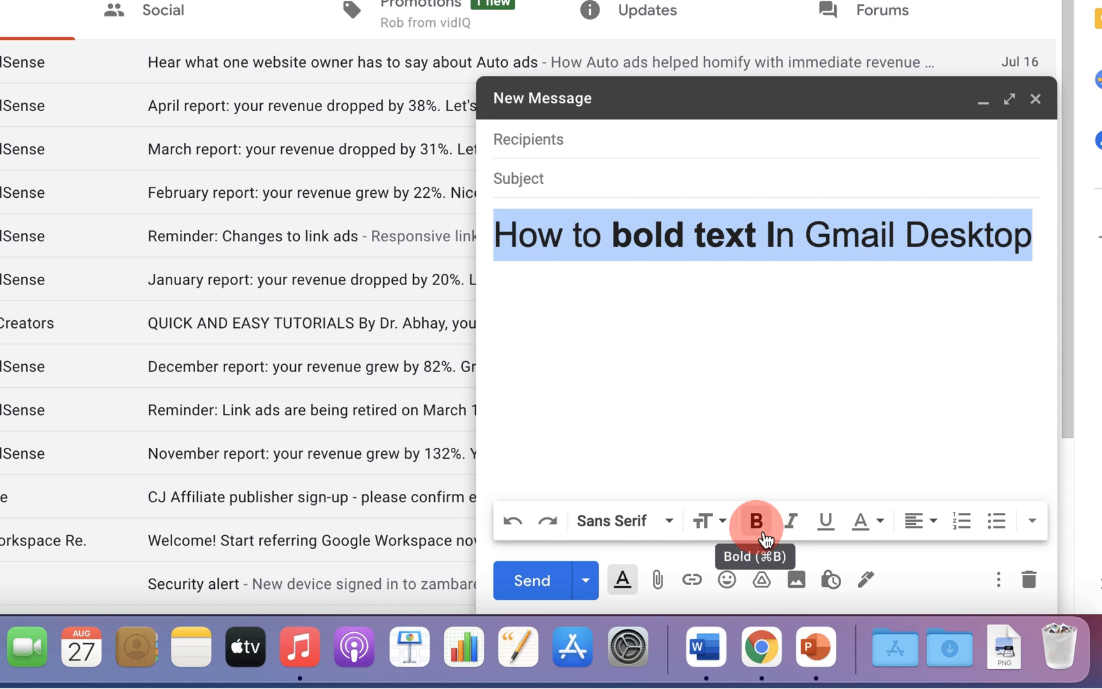
pyautogui.click(756, 521)
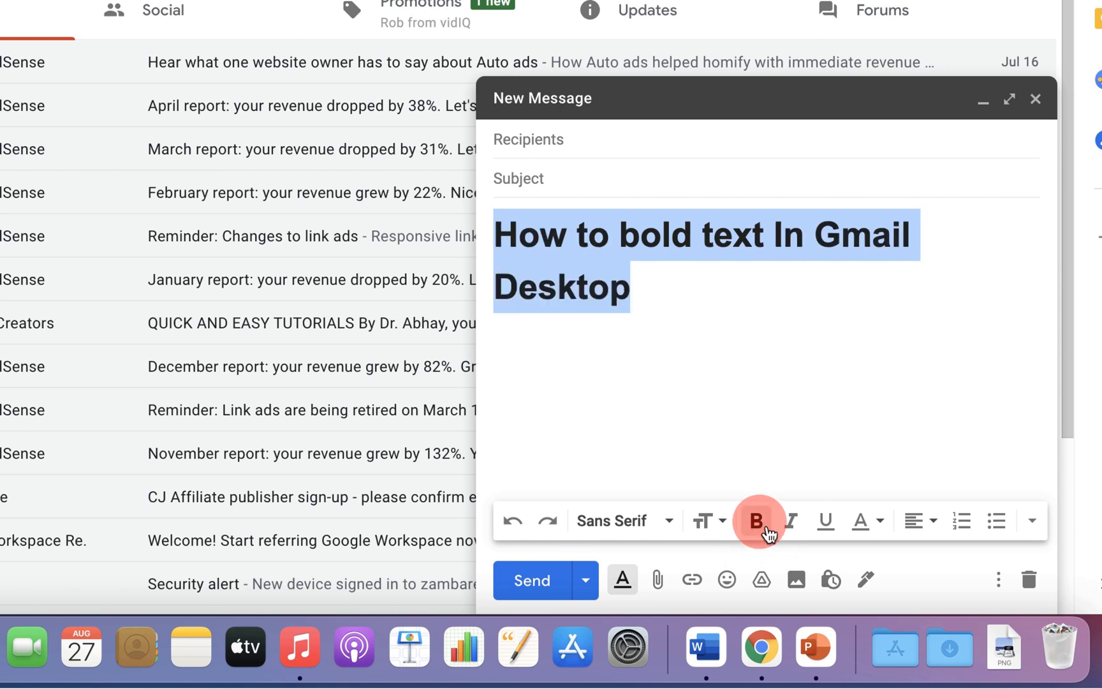
pyautogui.click(757, 521)
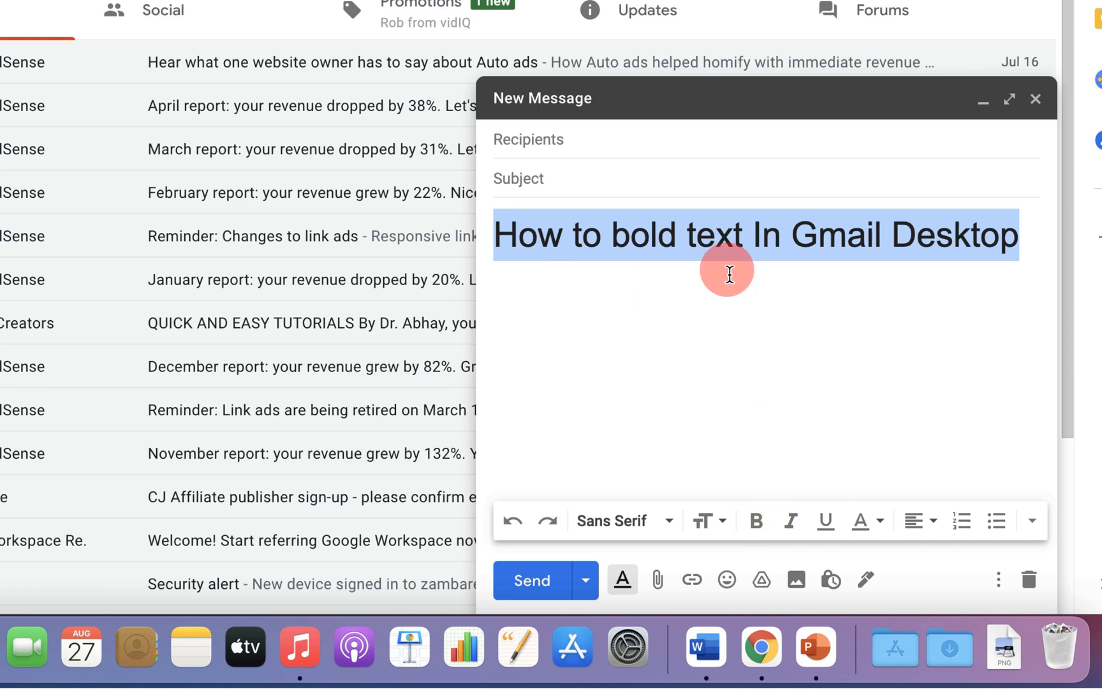